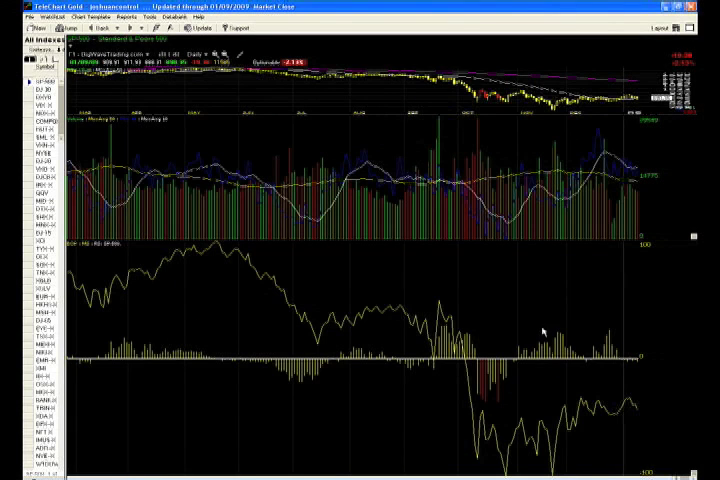
mouse_move(497, 294)
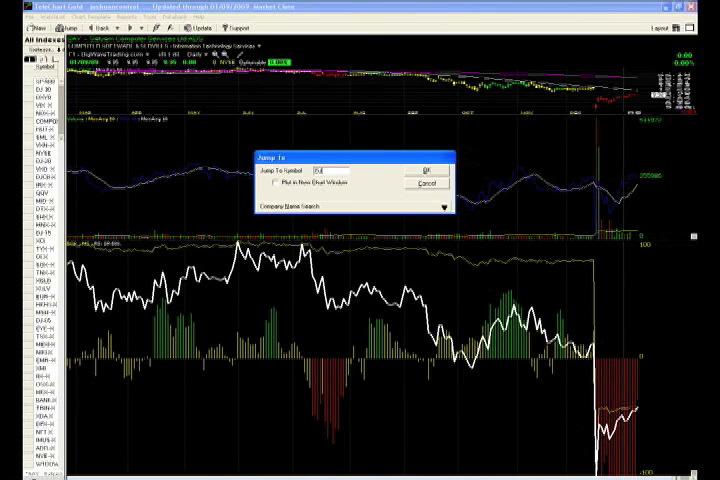
Step: Enter 'DJ 30' as the symbol in the Jump To Symbol box
text(DJ 30)
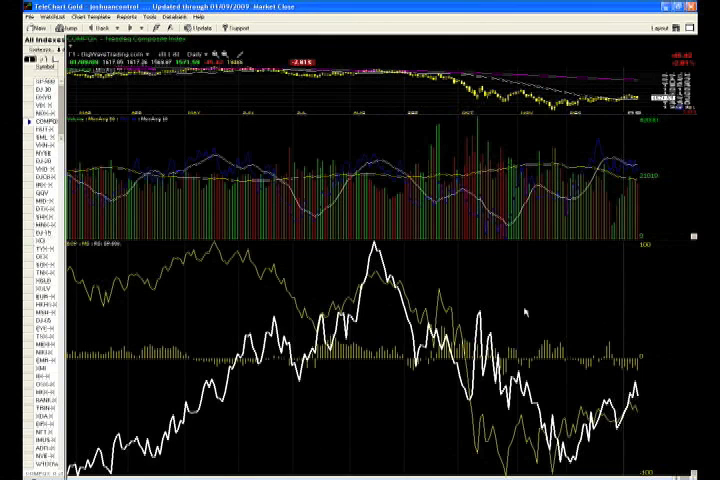
mouse_move(521, 311)
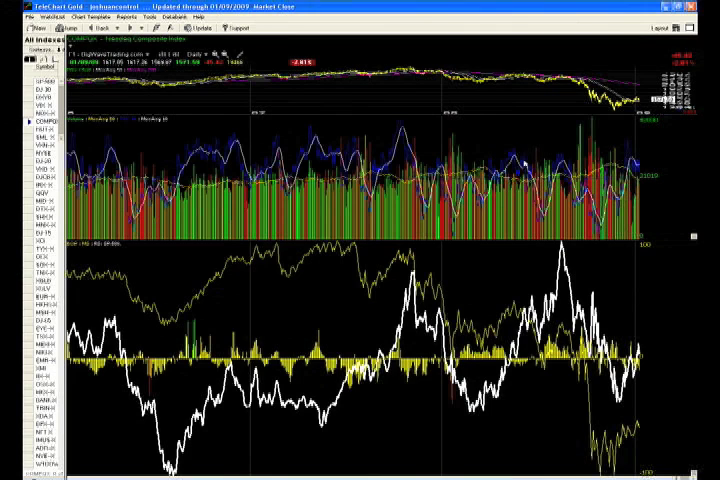
mouse_move(522, 160)
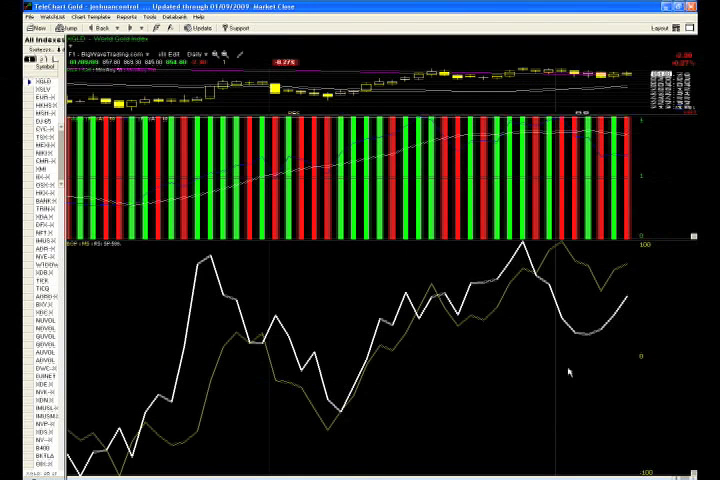
click(47, 28)
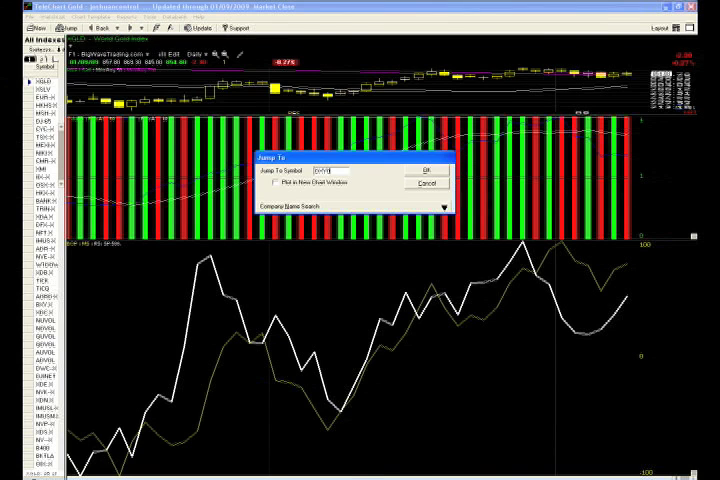
Step: Jump to the US Dollar Index chart and dismiss its 5.28% custom date sort result
click(428, 168)
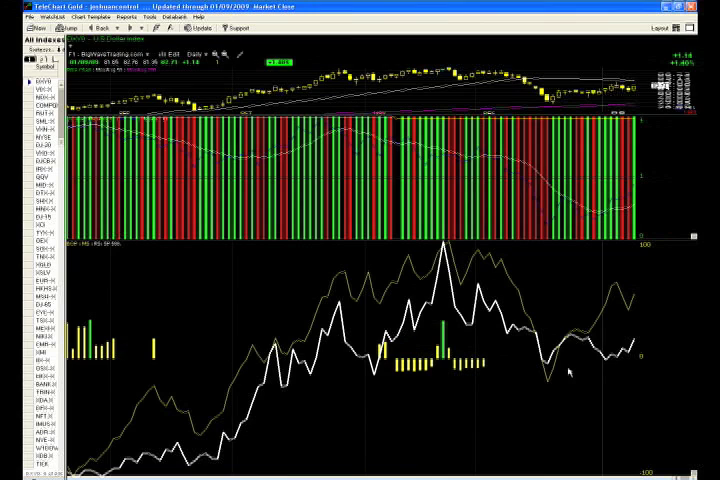
mouse_move(558, 368)
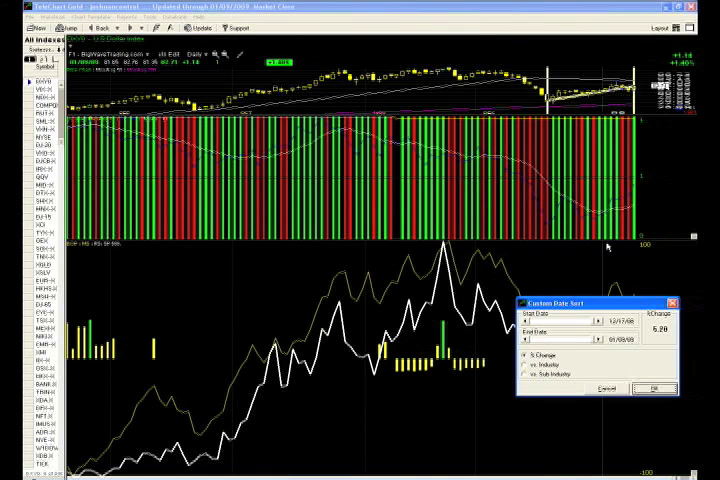
click(650, 389)
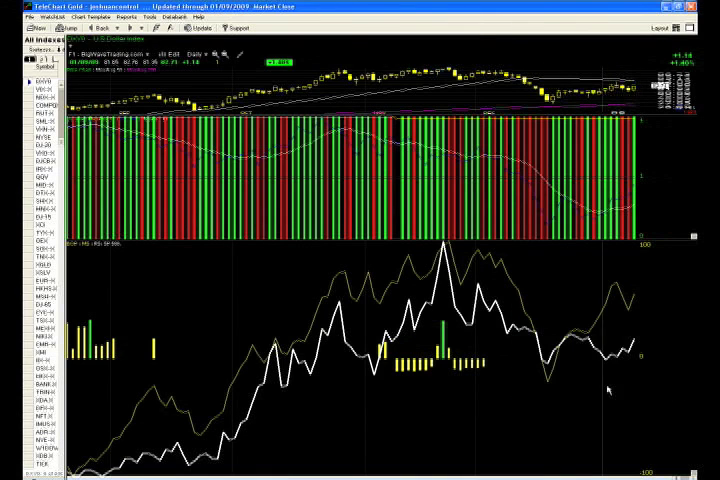